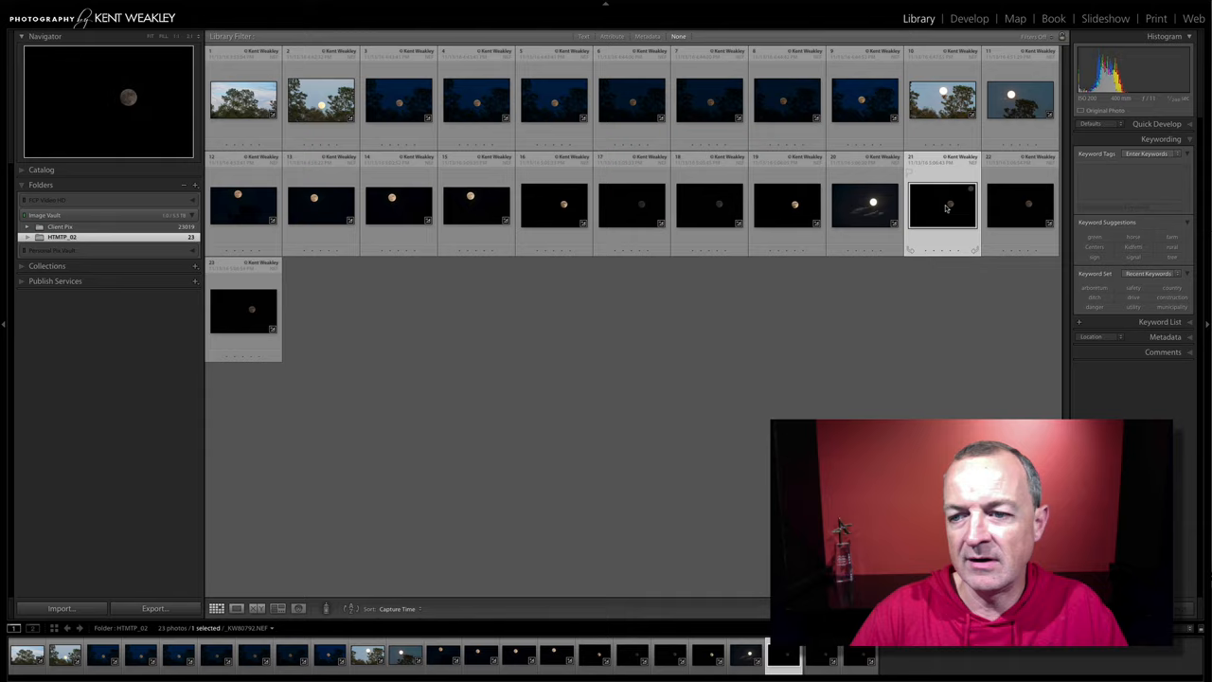
Select the full moon photo to bring it into editing.
{"action": "left_click", "coordinate": [973, 19]}
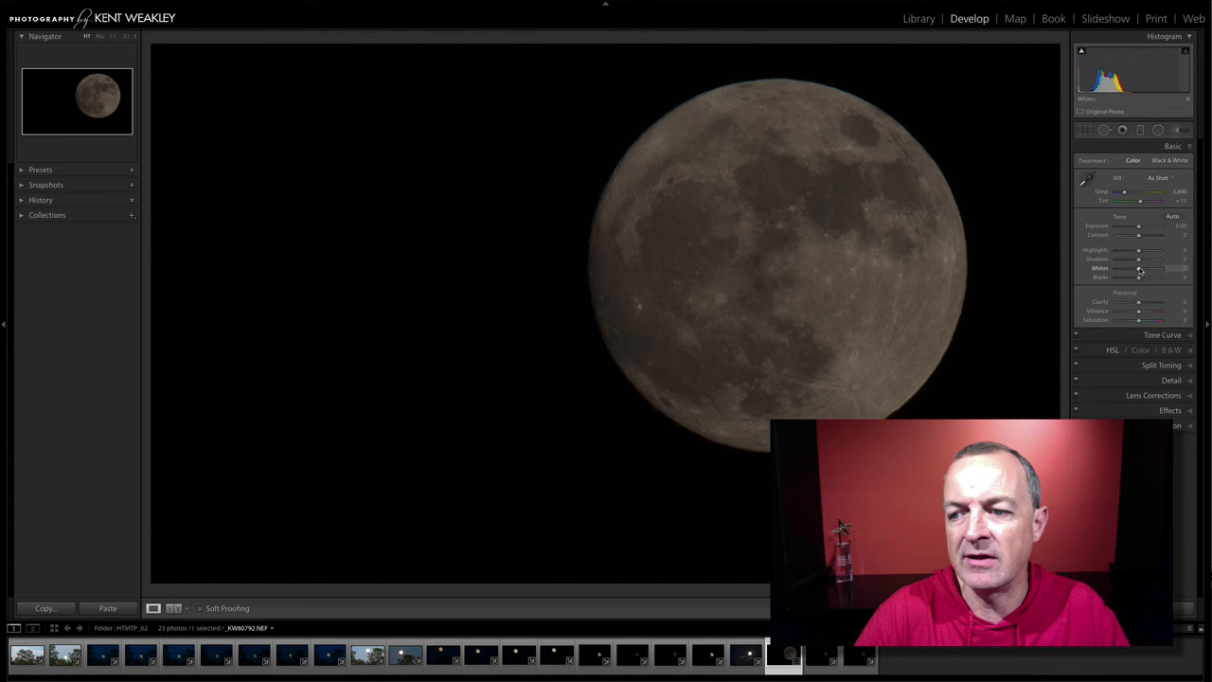
Brighten the moon by raising Whites, then increase Contrast and add Clarity for crater detail.
{"action": "left_click_drag", "start_coordinate": [1139, 269], "coordinate": [1145, 269]}
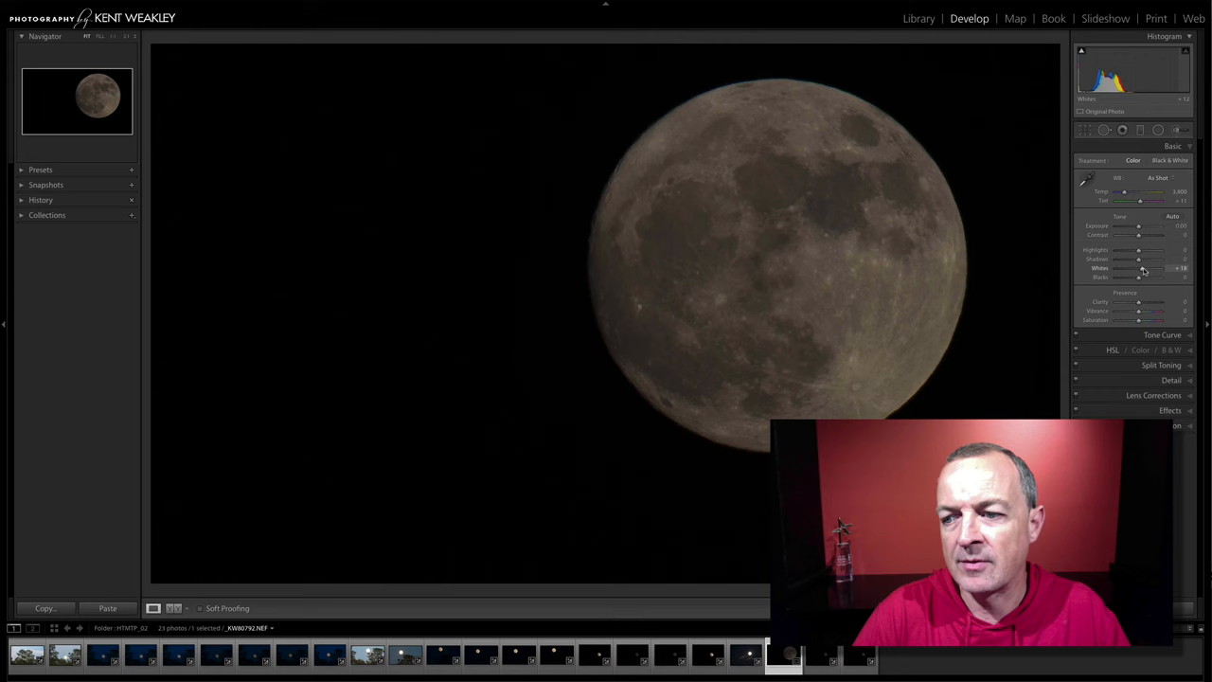
{"action": "left_click_drag", "start_coordinate": [1140, 269], "coordinate": [1151, 269]}
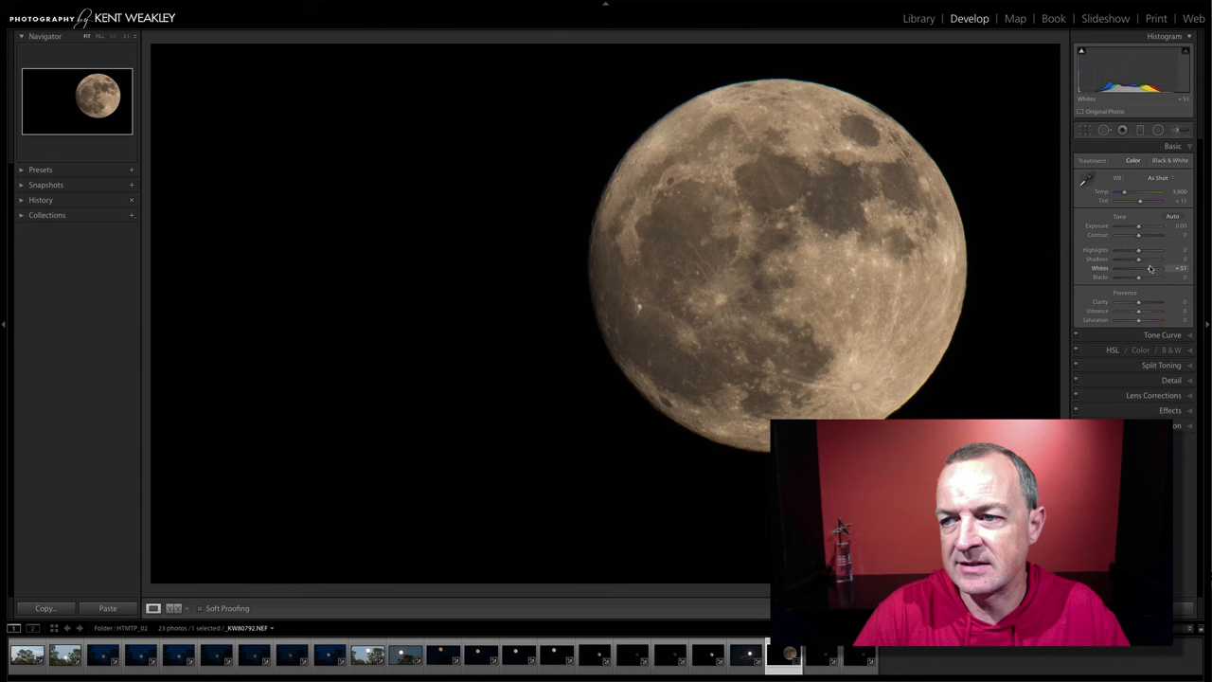
{"action": "left_click_drag", "start_coordinate": [1138, 258], "coordinate": [1151, 258]}
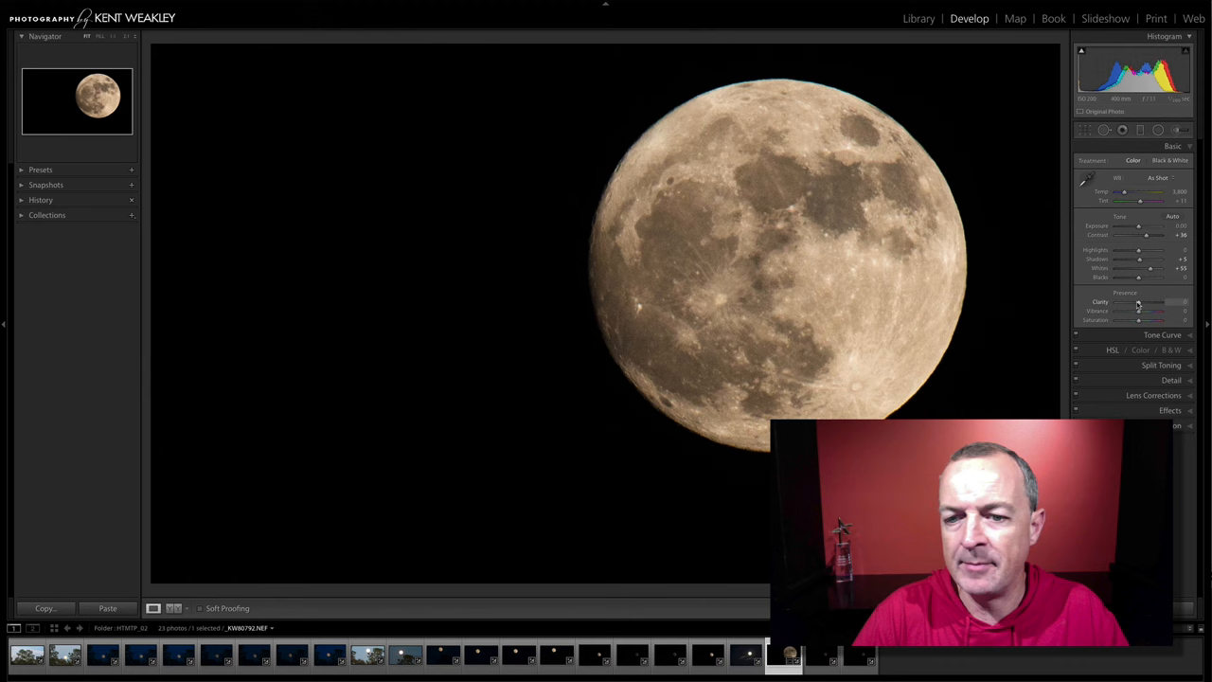
{"action": "left_click_drag", "start_coordinate": [1138, 303], "coordinate": [1141, 303]}
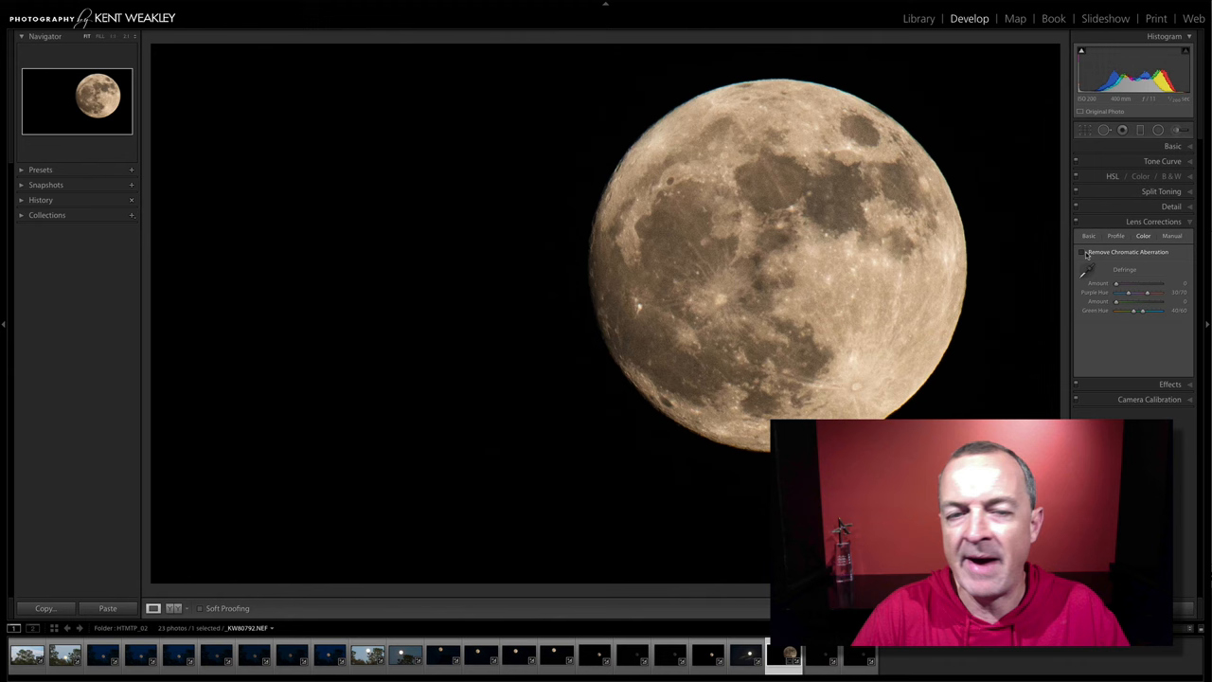
Enable Remove Chromatic Aberration on the moon photo.
{"action": "left_click", "coordinate": [1080, 252]}
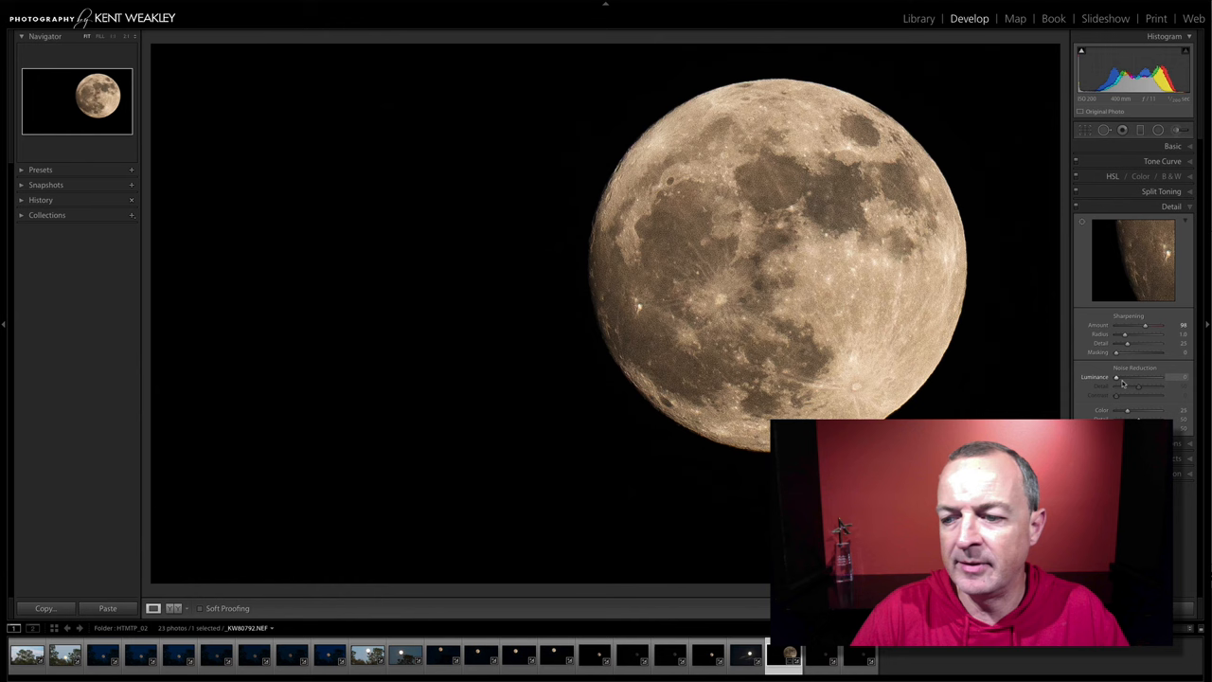
Return to the Basic tone adjustments after the detail pass.
{"action": "left_click", "coordinate": [1167, 146]}
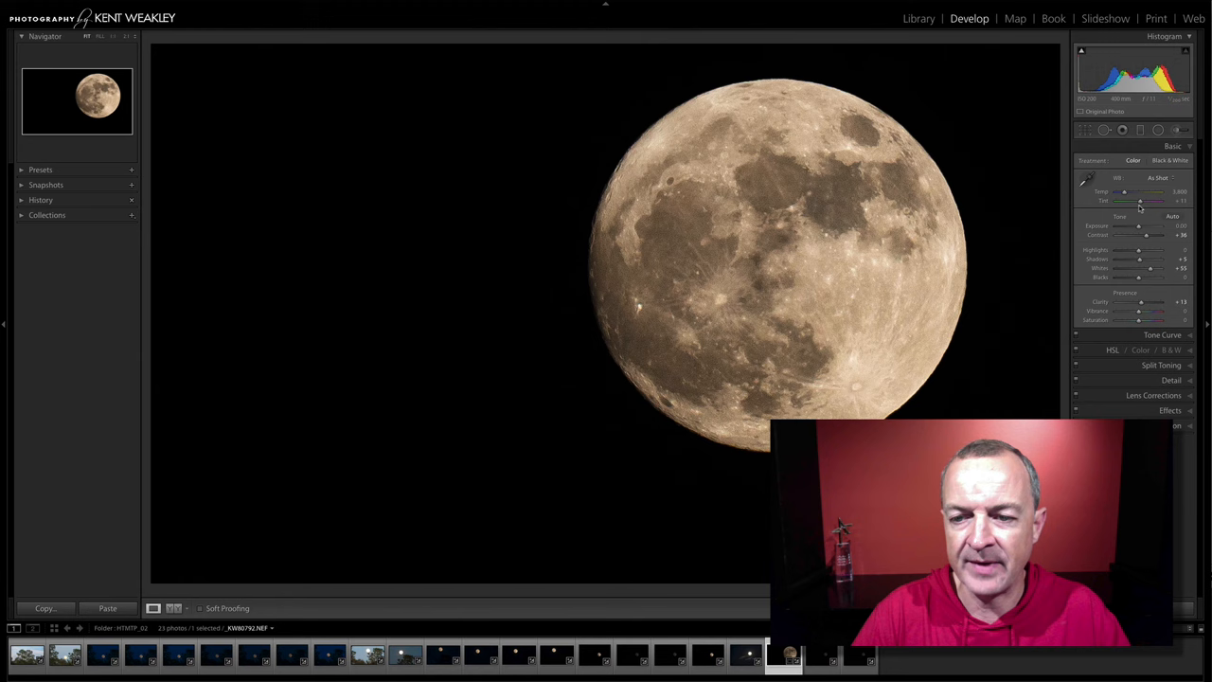
Warm the moon's white balance toward golden, then ease the Temp back slightly.
{"action": "left_click_drag", "start_coordinate": [1139, 191], "coordinate": [1147, 191]}
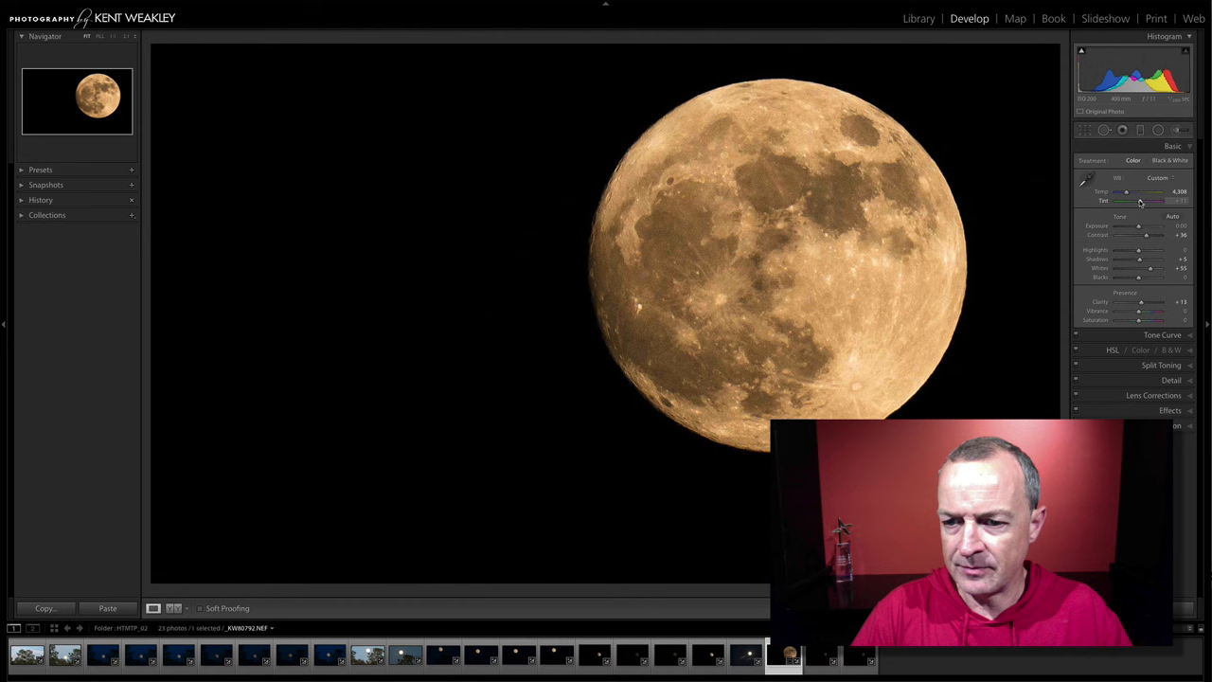
{"action": "left_click_drag", "start_coordinate": [1125, 191], "coordinate": [1124, 191]}
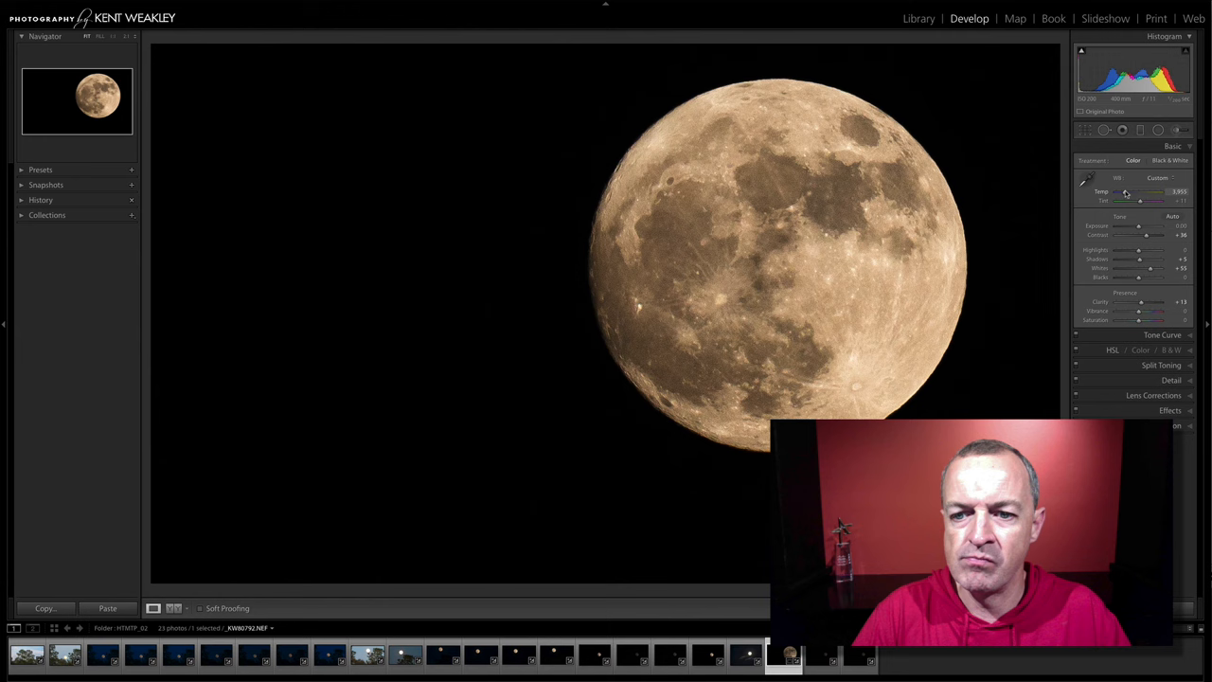